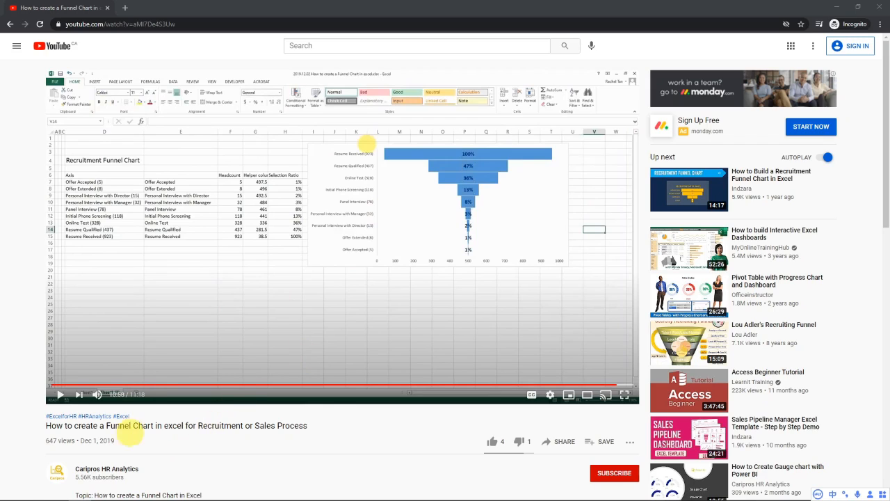
pyautogui.moveTo(205, 426)
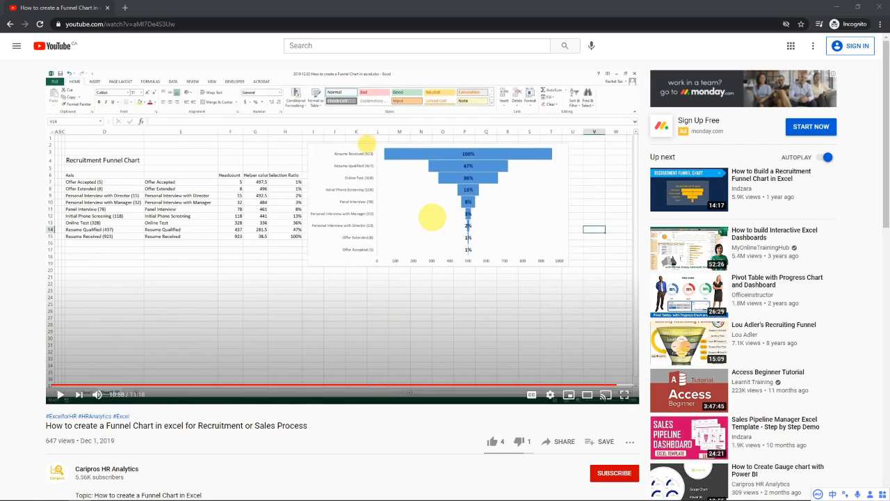
pyautogui.moveTo(435, 315)
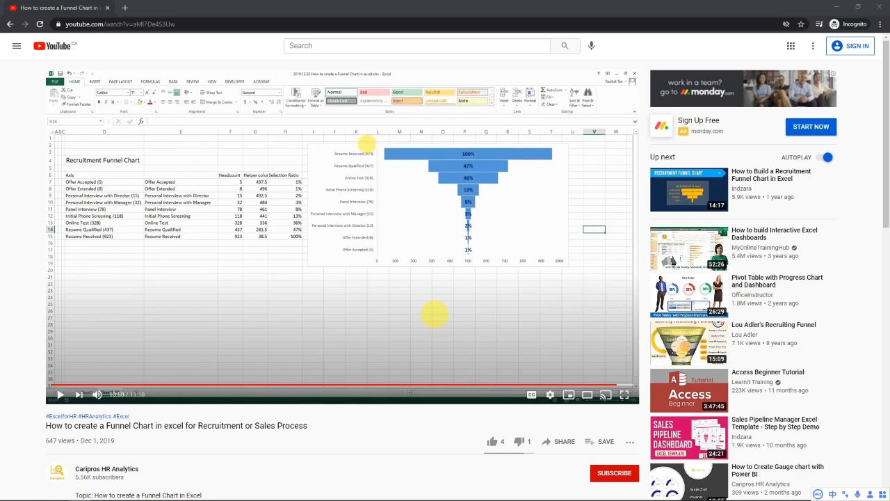
pyautogui.moveTo(407, 491)
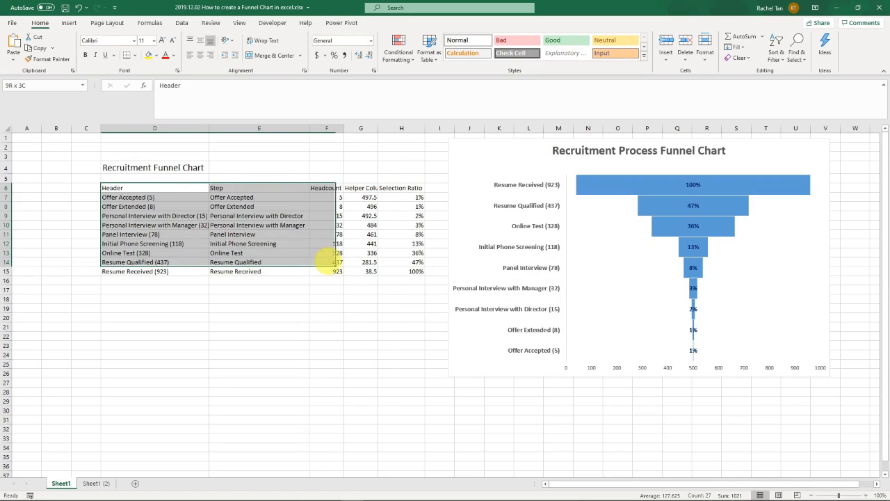
# Step: Duplicate the recruitment table, keep only Step, Headcount and Selection Ratio, and copy it
pyautogui.press('Ctrl+C')
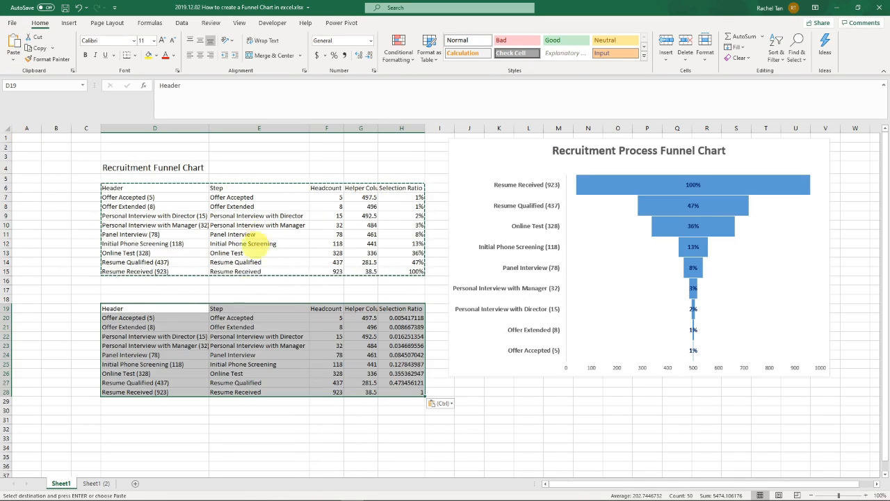
pyautogui.click(154, 318)
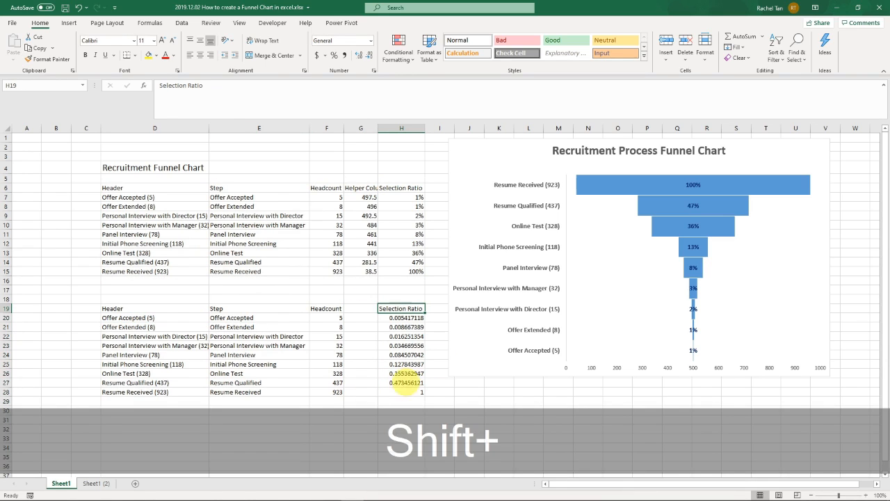
pyautogui.press('ctrl+x')
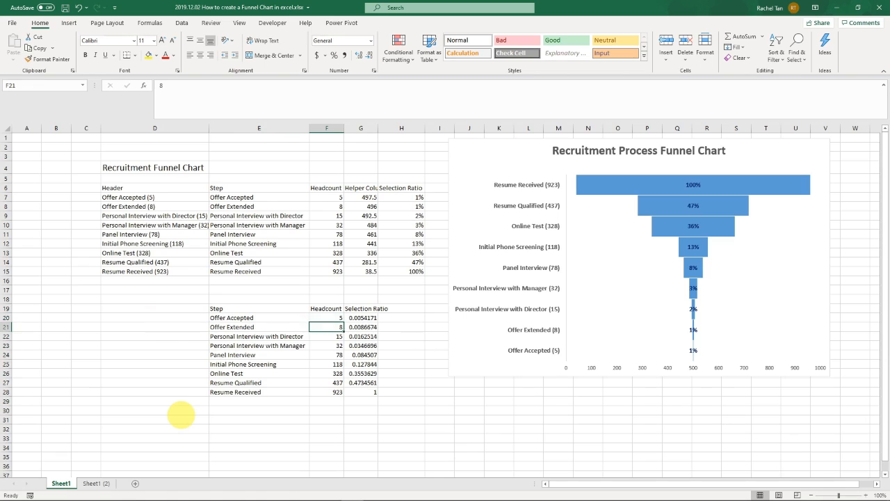
pyautogui.click(360, 336)
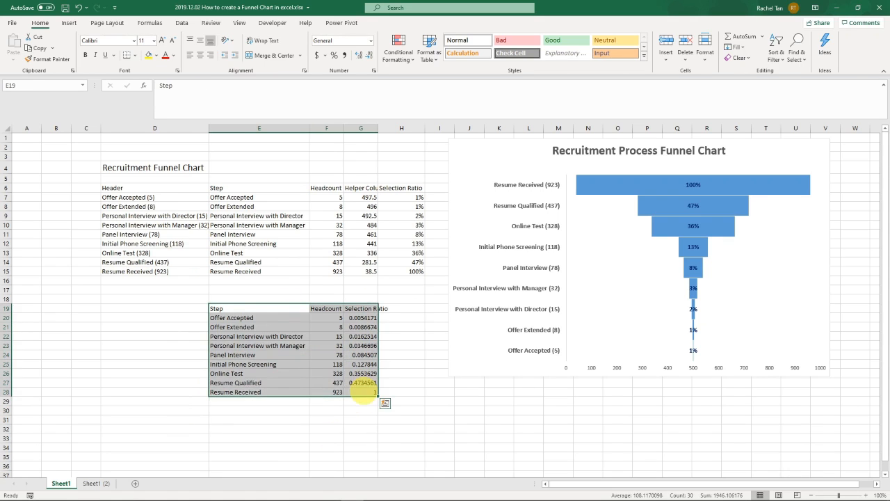
pyautogui.press('ctrl+c')
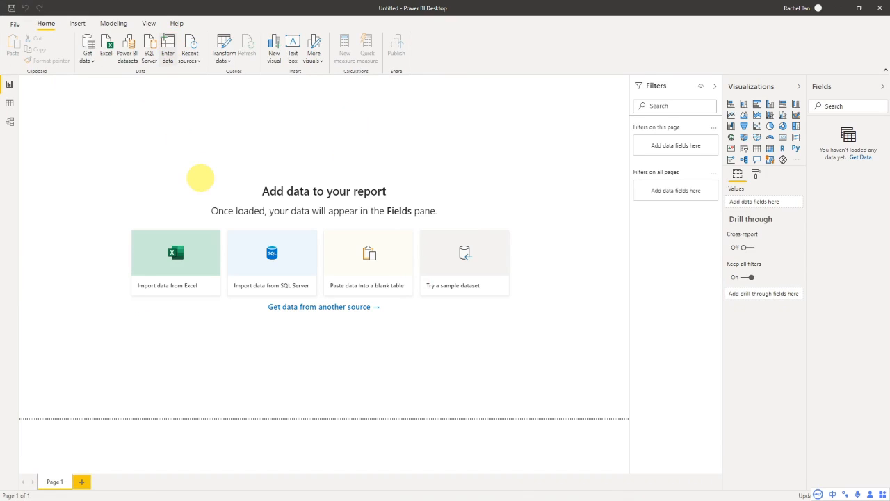
# Step: Paste the copied Excel rows into a blank Power BI table and load it as 'Table'
pyautogui.click(369, 255)
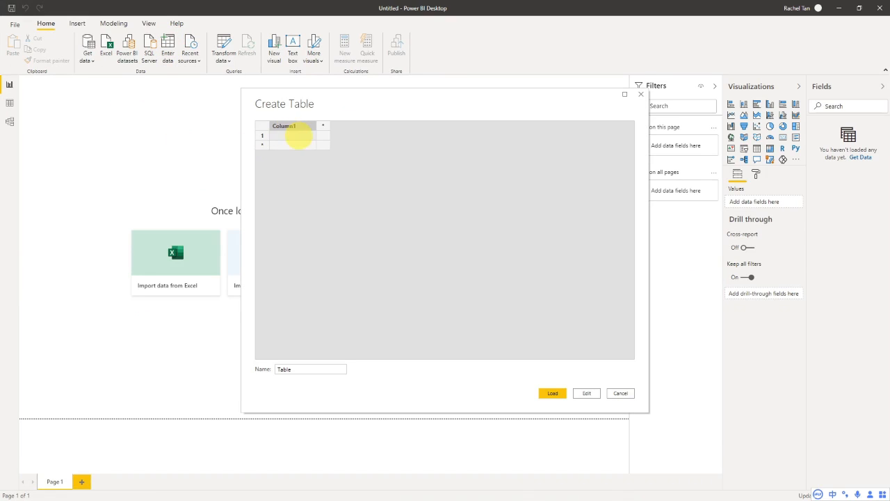
pyautogui.press('ctrl+v')
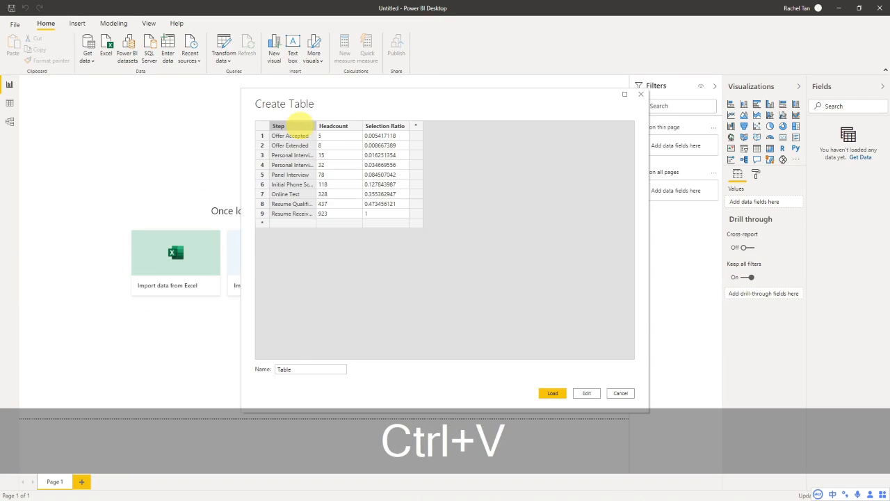
pyautogui.click(310, 369)
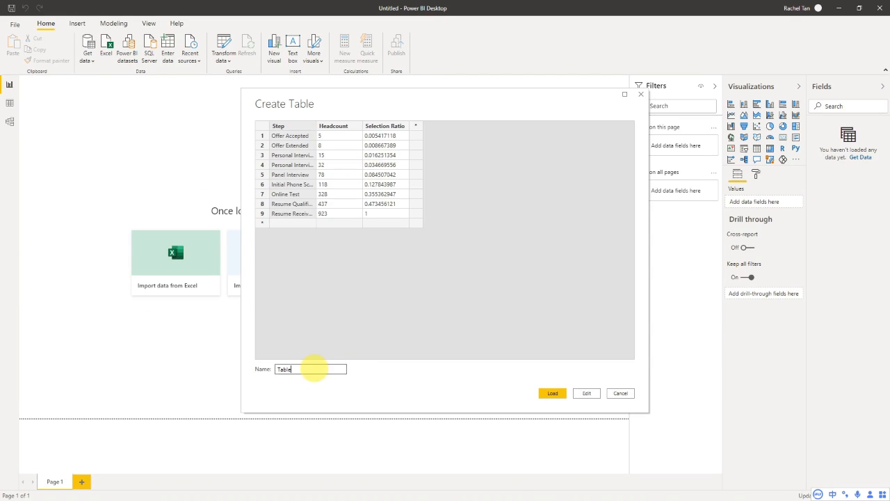
pyautogui.click(620, 393)
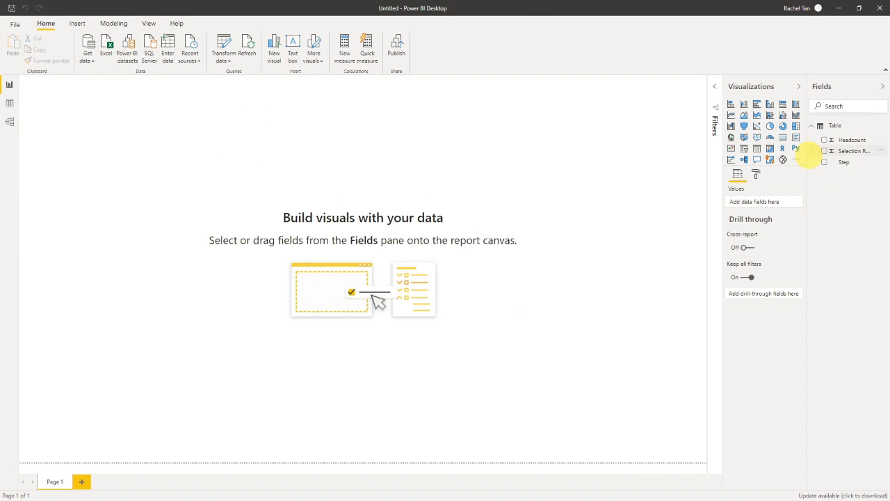
# Step: Add a funnel chart of Headcount by Step and shrink it on the page
pyautogui.click(840, 161)
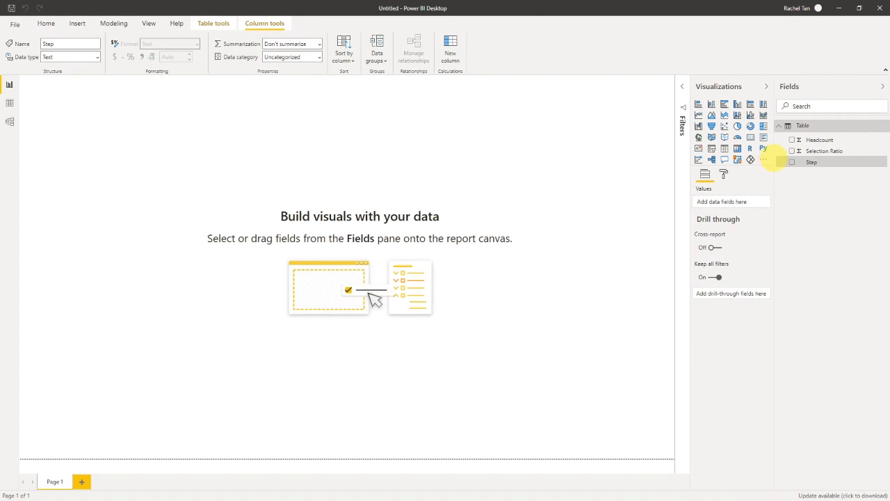
pyautogui.click(45, 23)
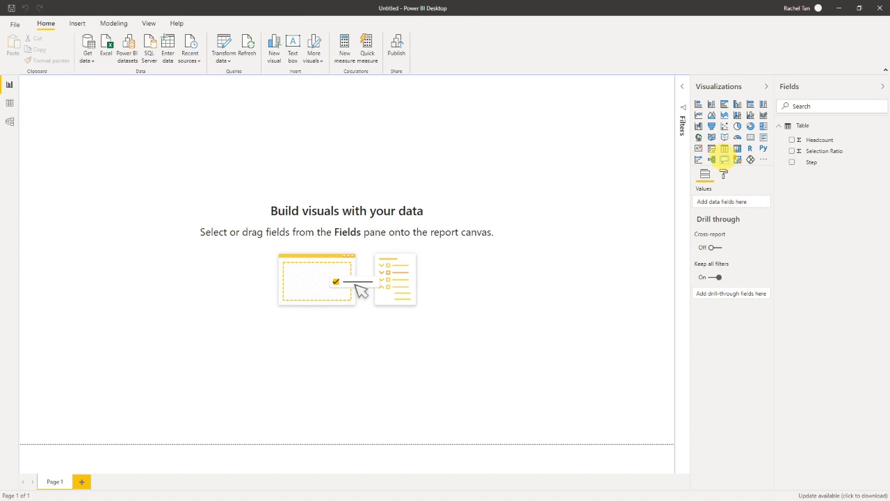
pyautogui.moveTo(712, 126)
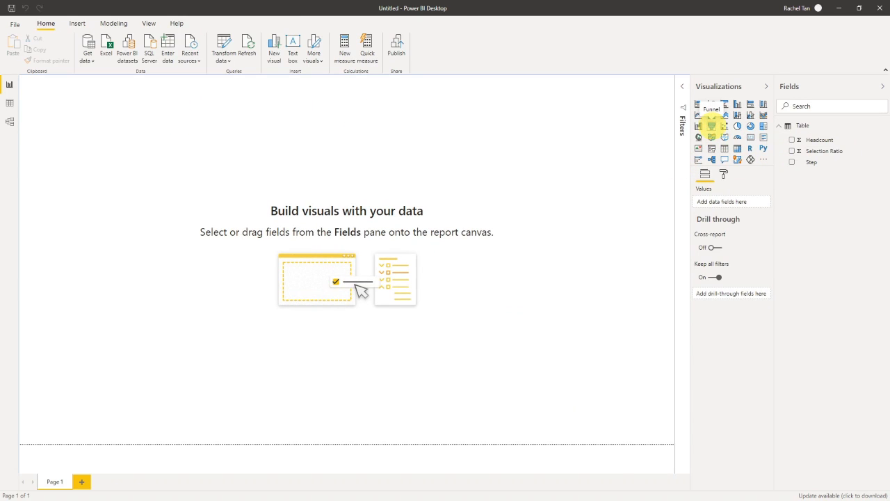
pyautogui.click(712, 115)
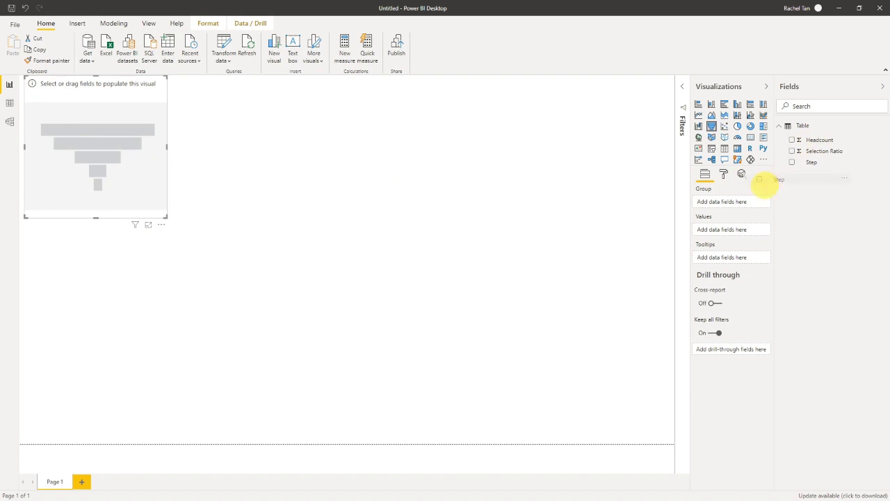
pyautogui.click(791, 162)
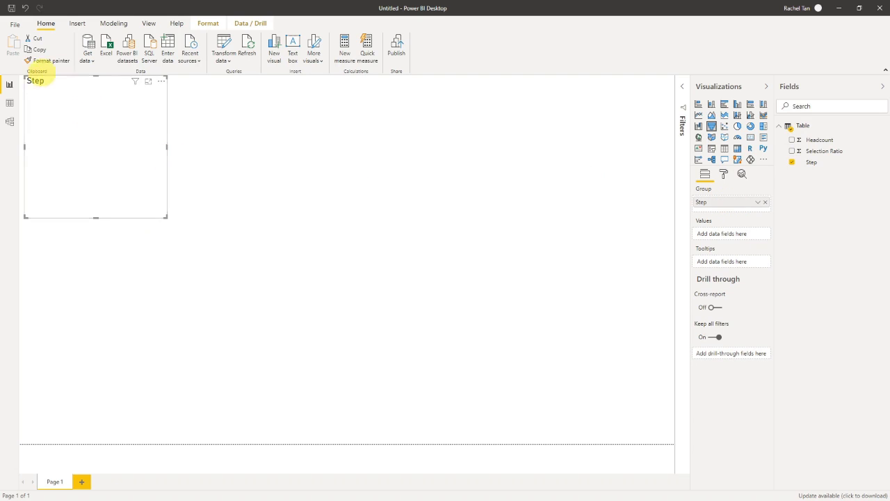
pyautogui.moveTo(820, 139)
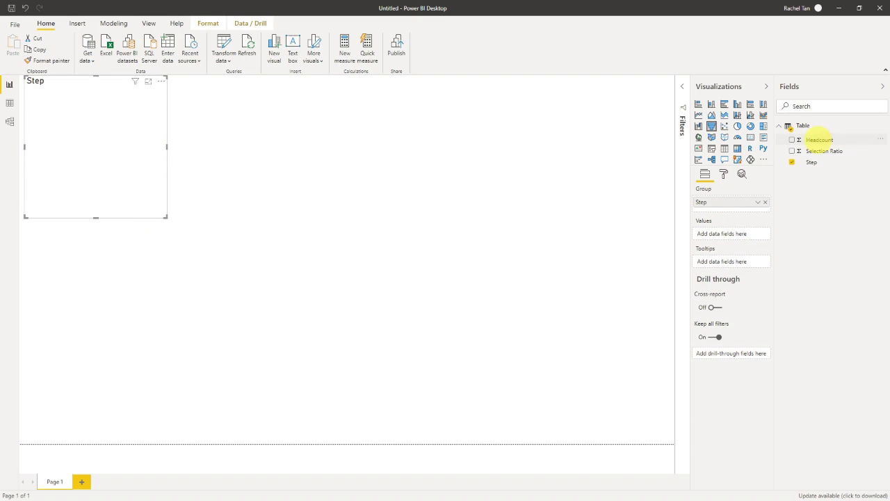
pyautogui.click(792, 139)
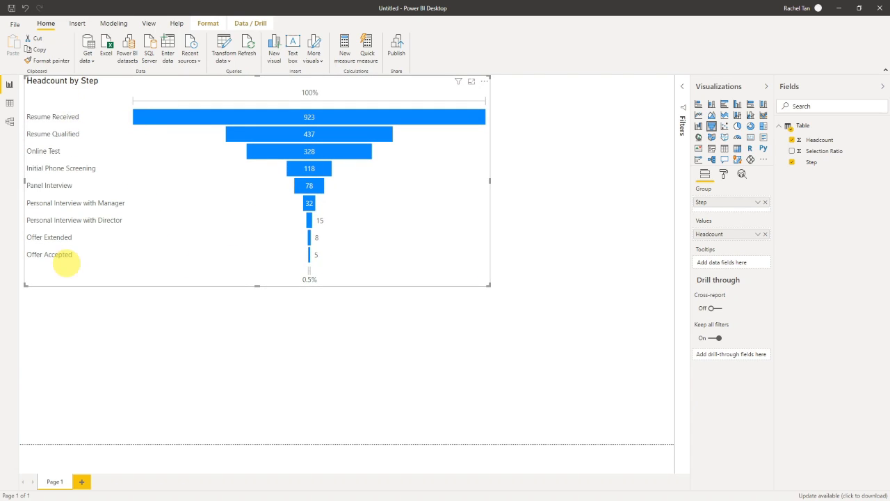
pyautogui.moveTo(308, 97)
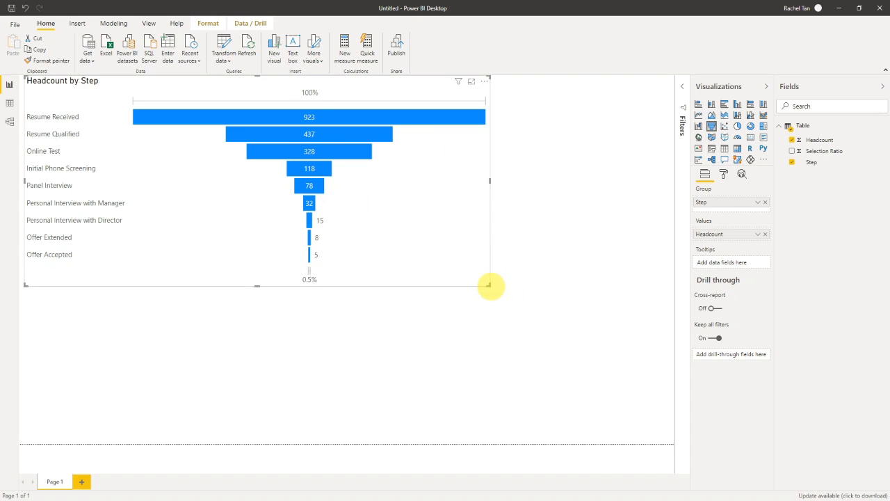
pyautogui.moveTo(491, 286); pyautogui.dragTo(379, 243)
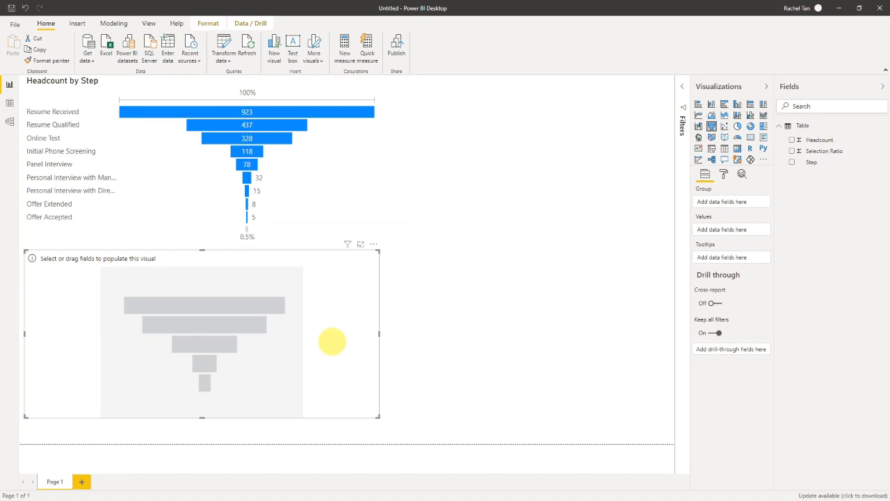
# Step: Select the empty second funnel and group it by Step for Selection Ratio
pyautogui.click(821, 139)
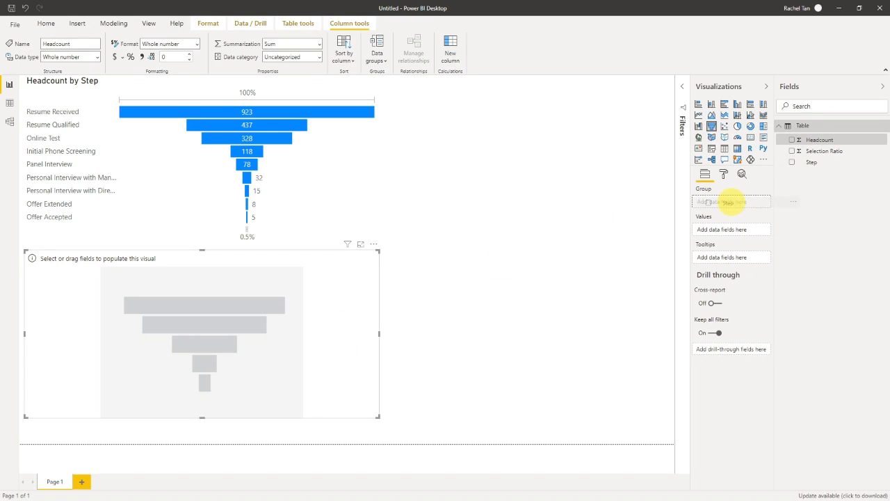
pyautogui.click(795, 162)
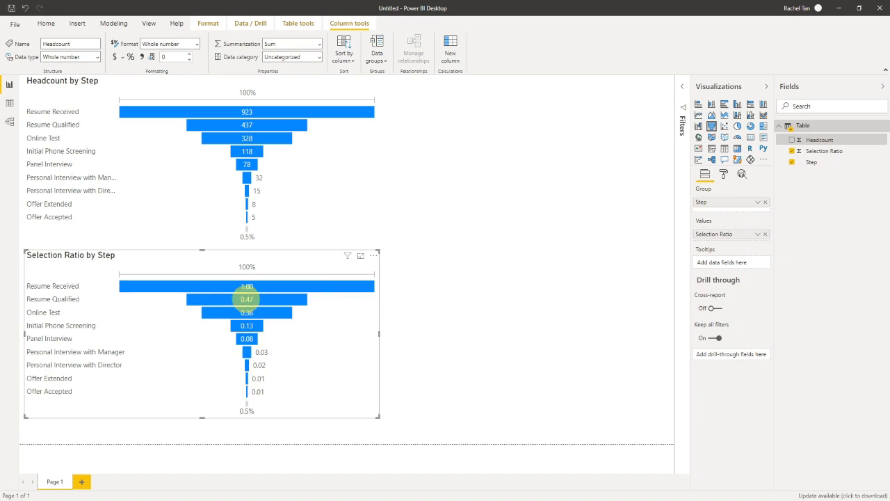
pyautogui.moveTo(245, 326)
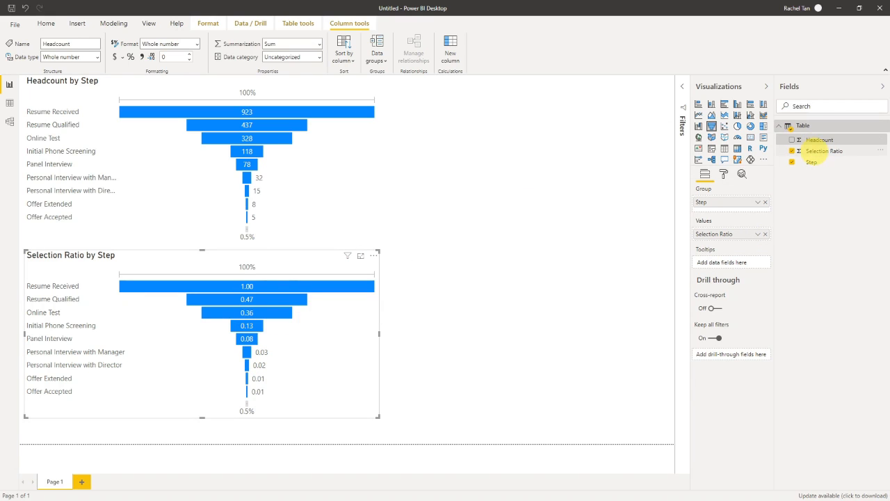
# Step: Format the Selection Ratio column as percentages with two decimals
pyautogui.click(825, 151)
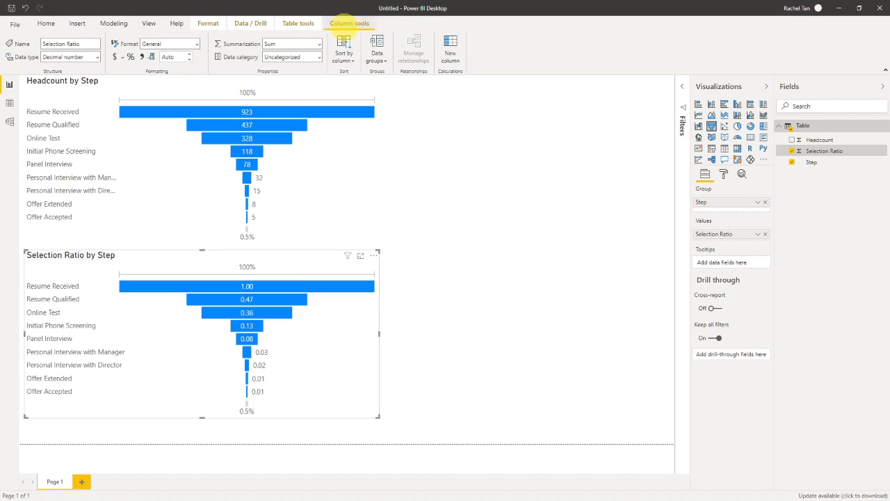
pyautogui.moveTo(131, 56)
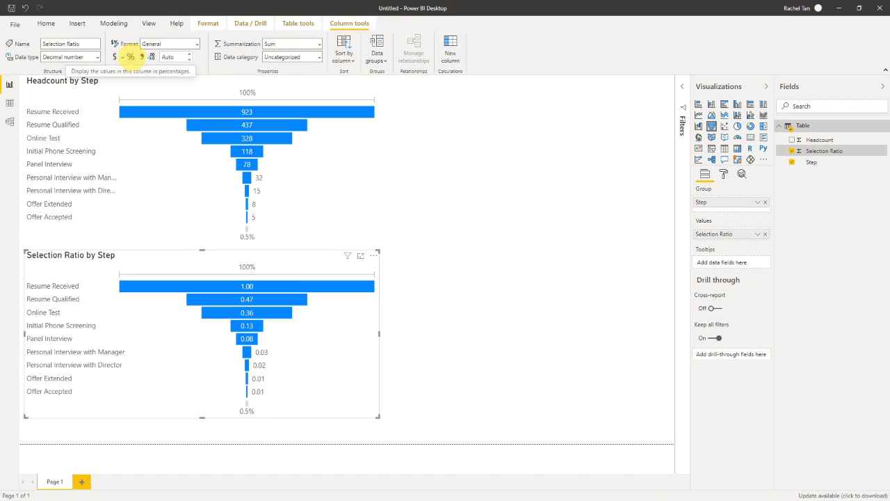
pyautogui.click(133, 57)
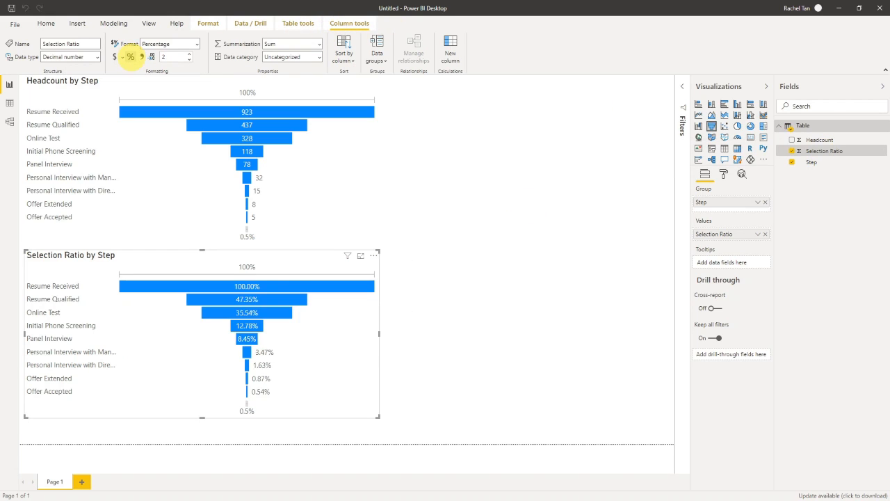
pyautogui.click(190, 59)
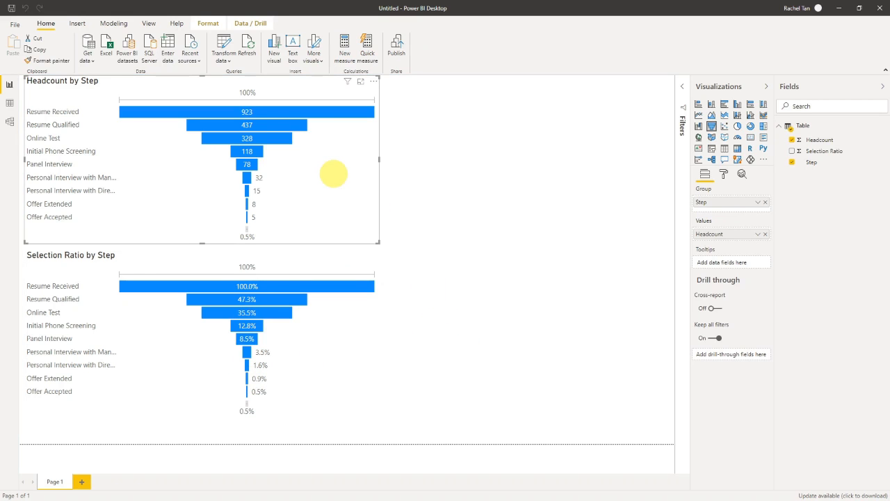
pyautogui.moveTo(243, 228)
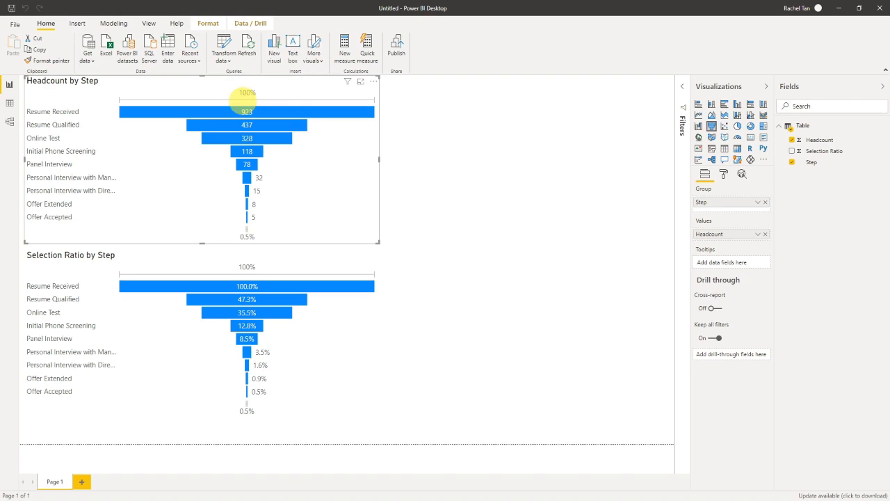
pyautogui.moveTo(245, 193)
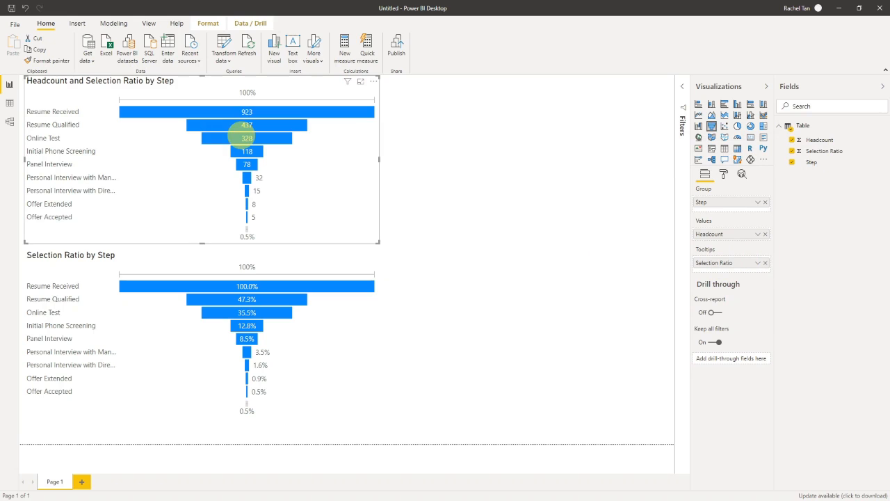
pyautogui.moveTo(248, 112)
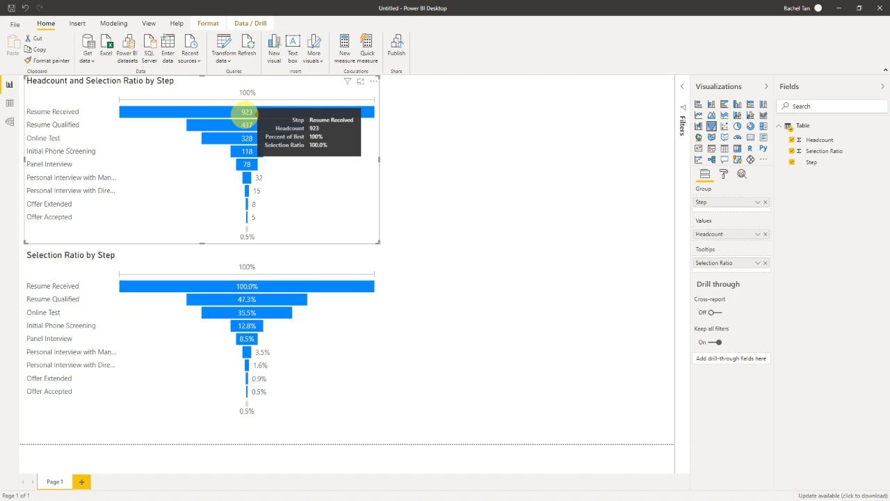
pyautogui.moveTo(247, 138)
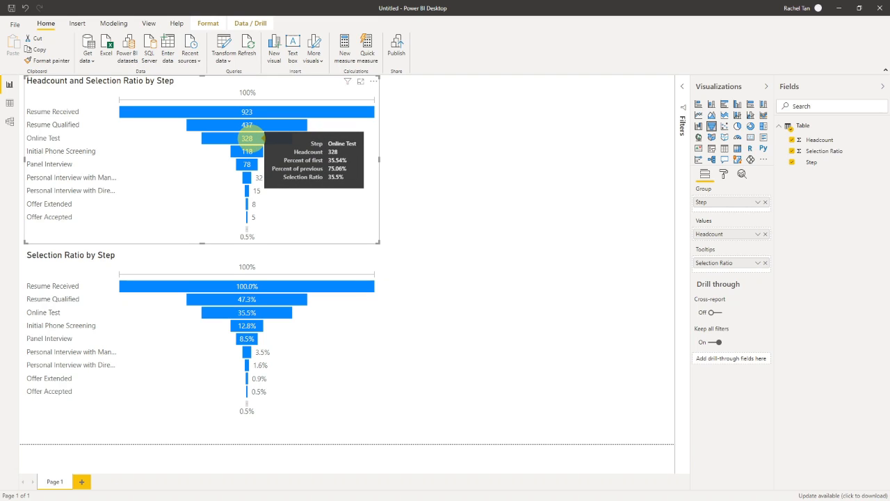
pyautogui.moveTo(248, 150)
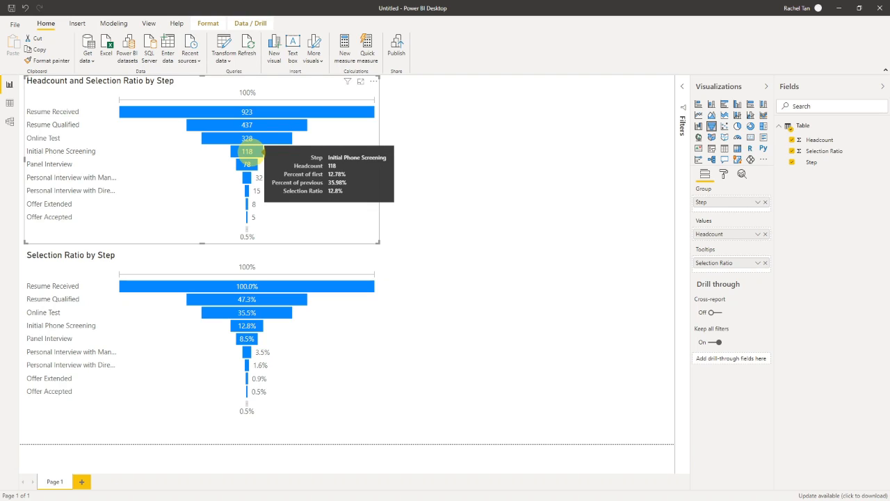
pyautogui.moveTo(247, 165)
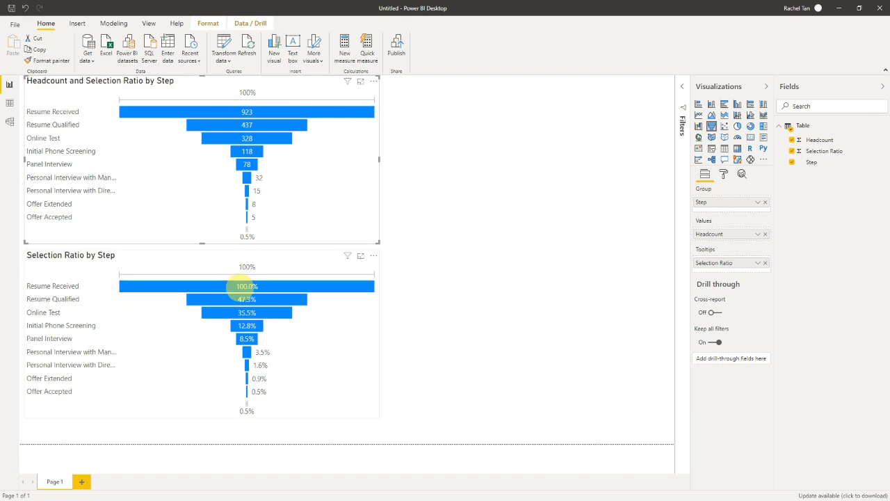
pyautogui.moveTo(240, 286)
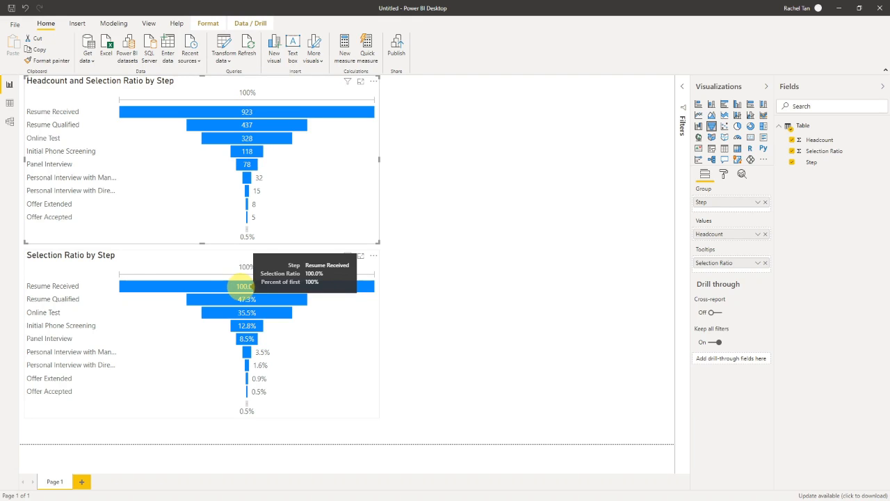
pyautogui.moveTo(155, 329)
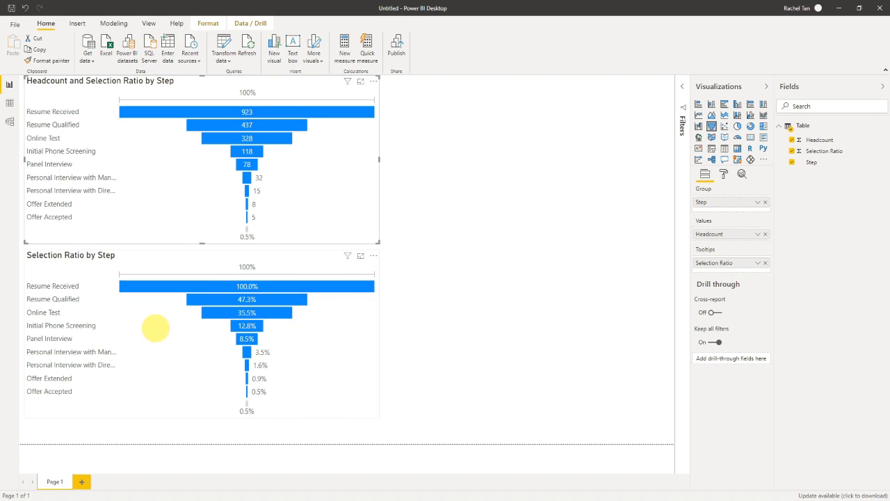
# Step: Copy the Header column from D6:D15 to D19 and check its headcount label formula
pyautogui.press('Alt+Tab')
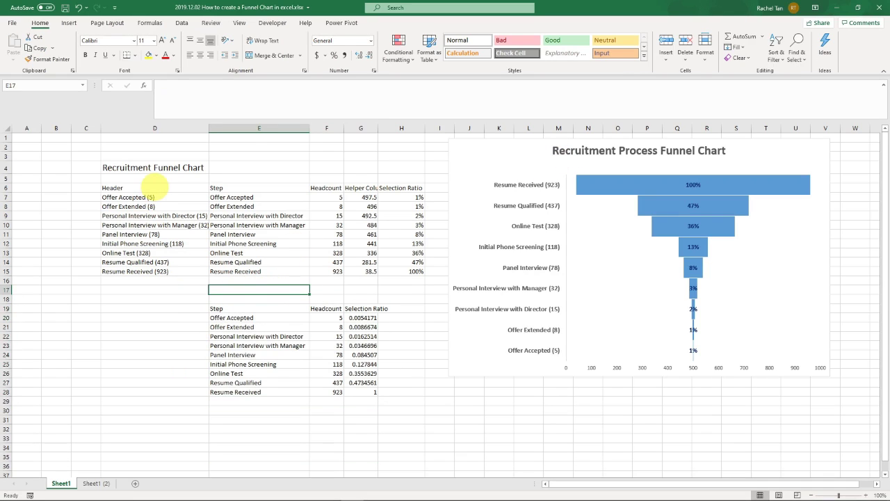
pyautogui.press('Ctrl+C')
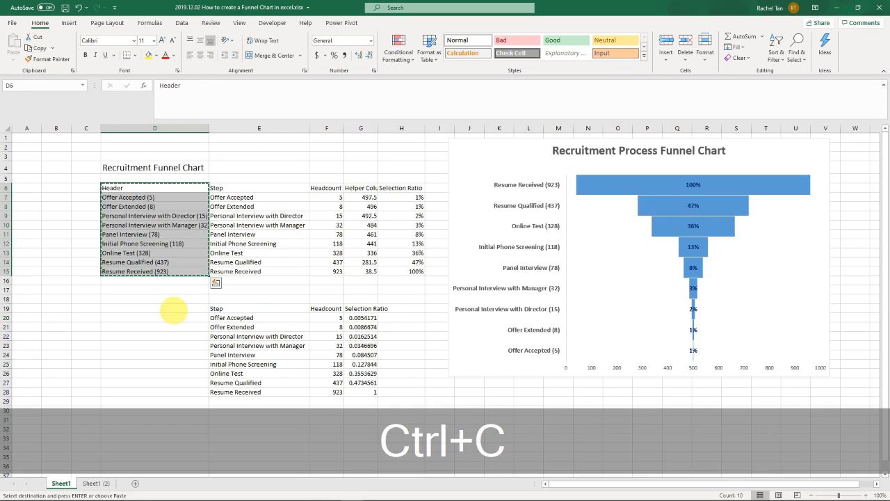
pyautogui.press('Ctrl+V')
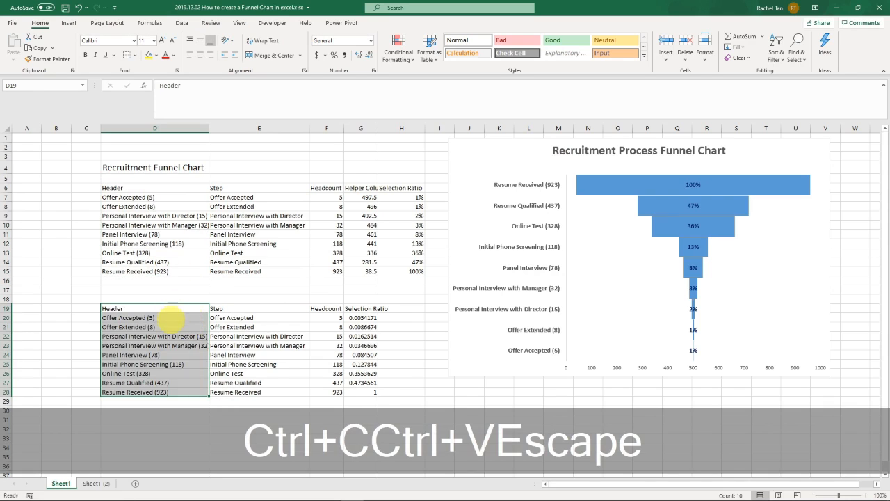
pyautogui.click(155, 317)
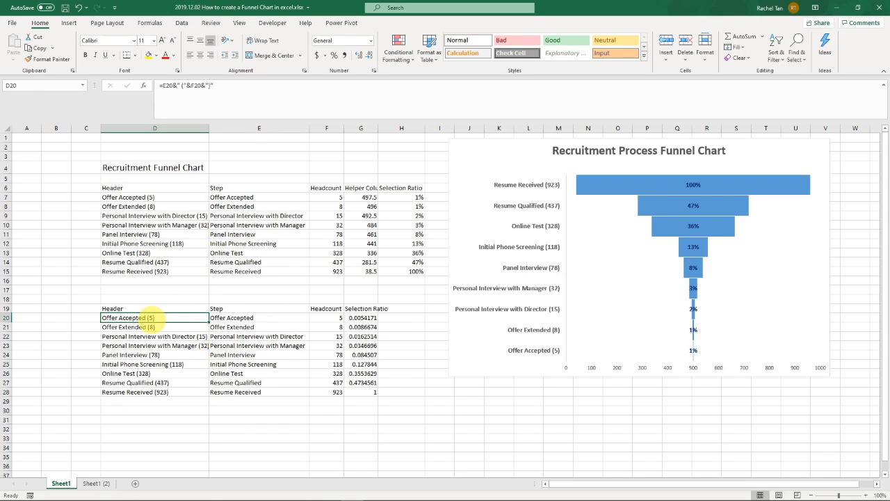
pyautogui.moveTo(698, 174)
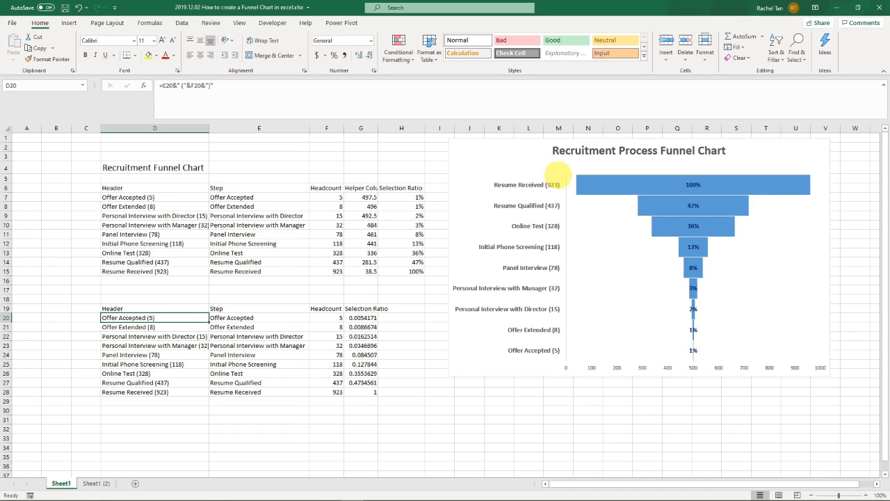
pyautogui.moveTo(549, 351)
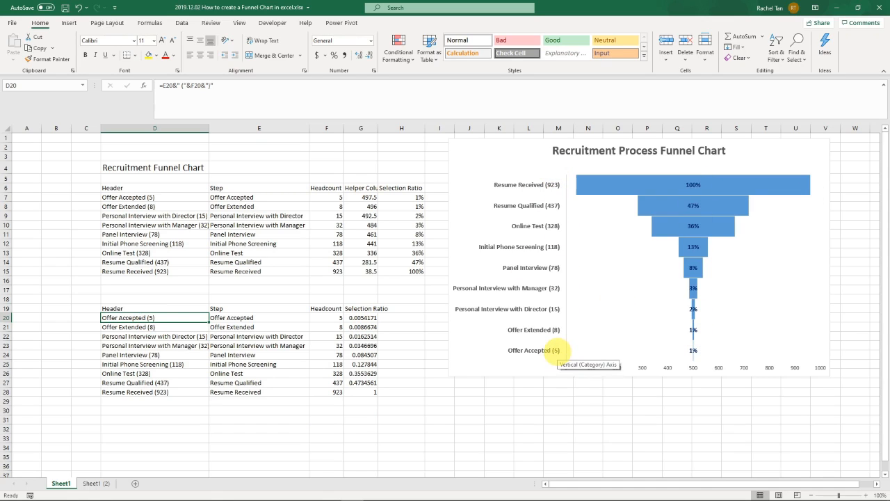
pyautogui.moveTo(112, 308); pyautogui.dragTo(374, 392)
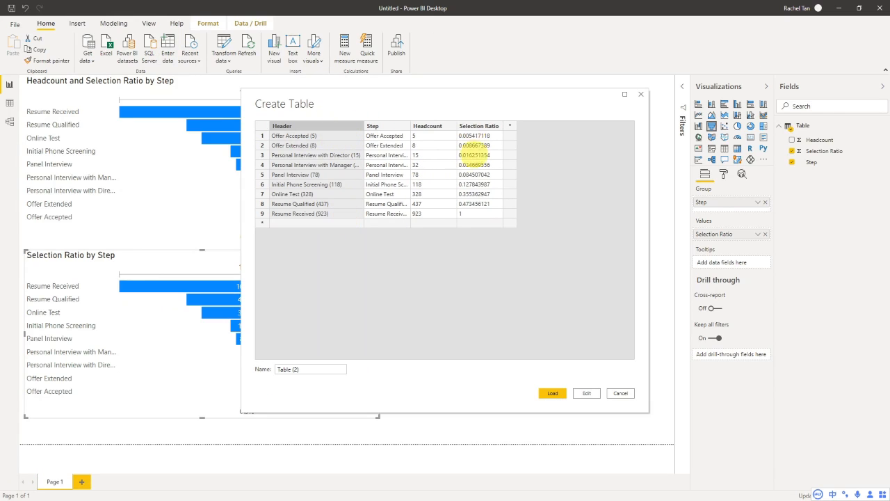
# Step: Load the pasted header rows as Table (2)
pyautogui.click(552, 393)
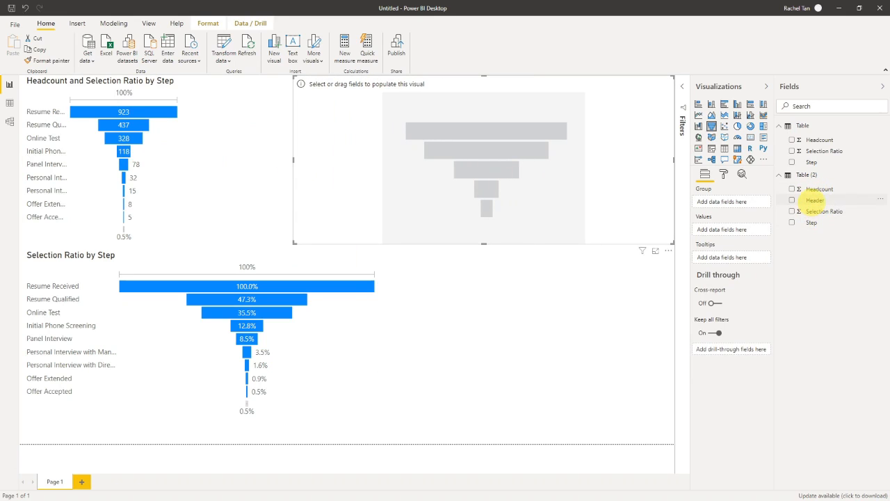
# Step: Chart Table (2) Selection Ratio by Header in the new funnel, formatted as percentages
pyautogui.click(793, 201)
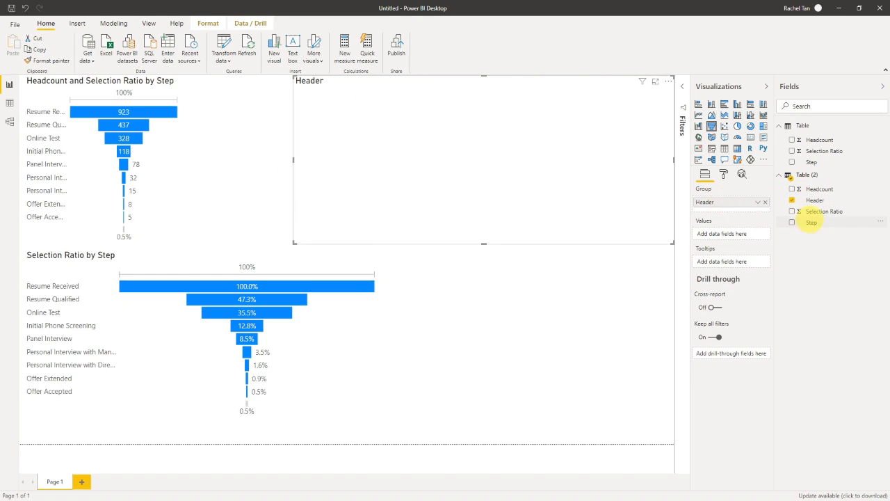
pyautogui.click(799, 211)
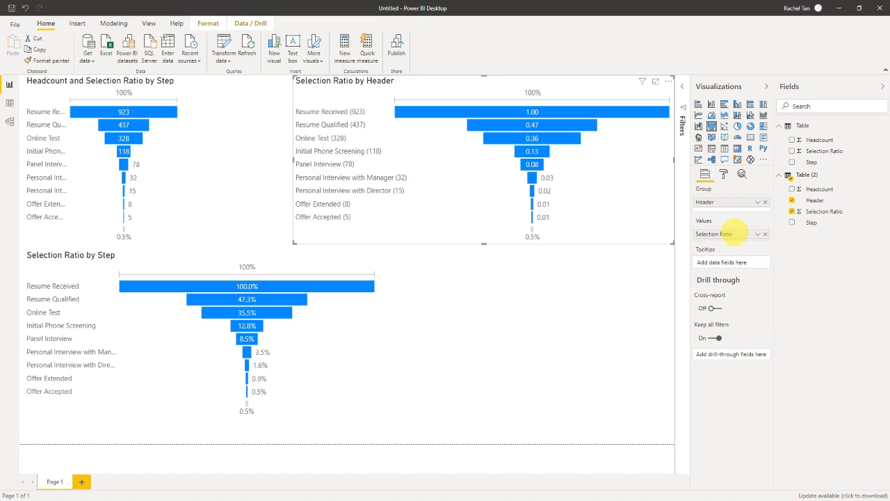
pyautogui.click(837, 211)
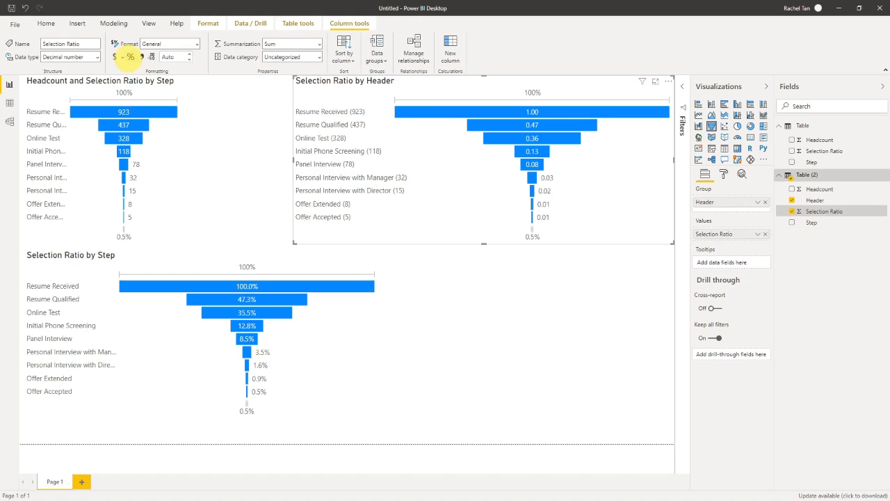
pyautogui.click(132, 57)
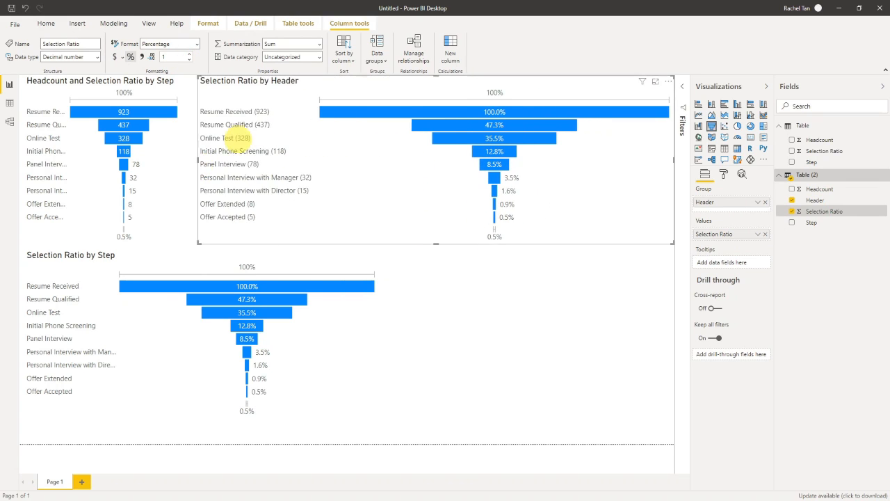
pyautogui.moveTo(276, 140)
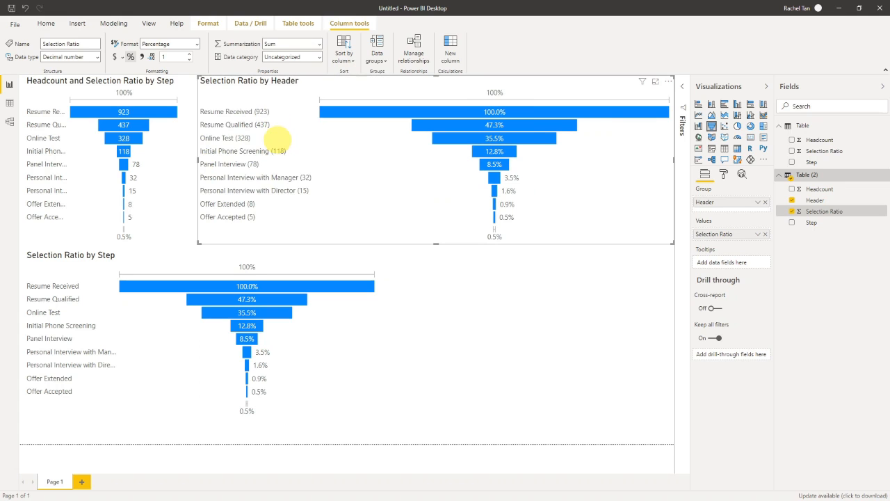
pyautogui.press('Alt+Tab')
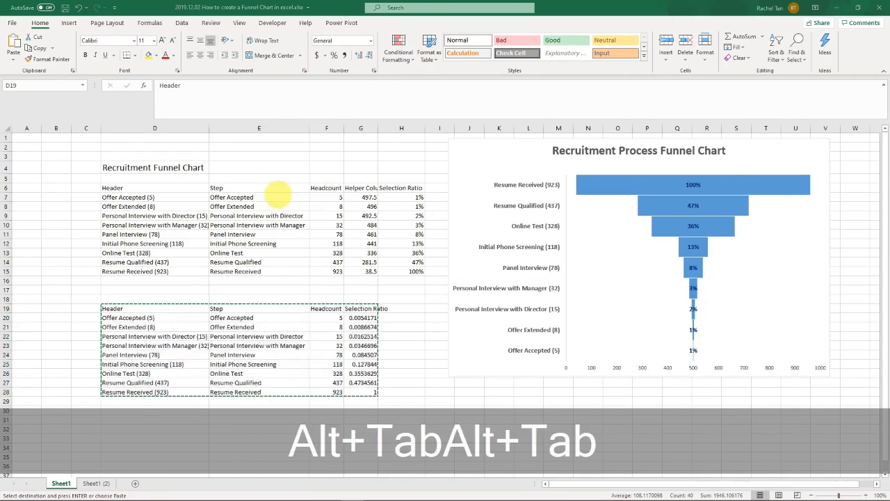
pyautogui.press('Alt+Tab')
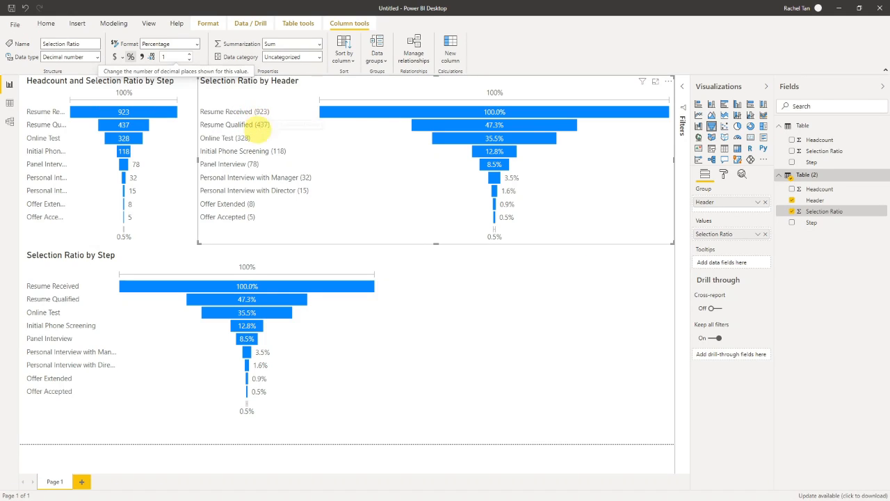
pyautogui.moveTo(490, 112)
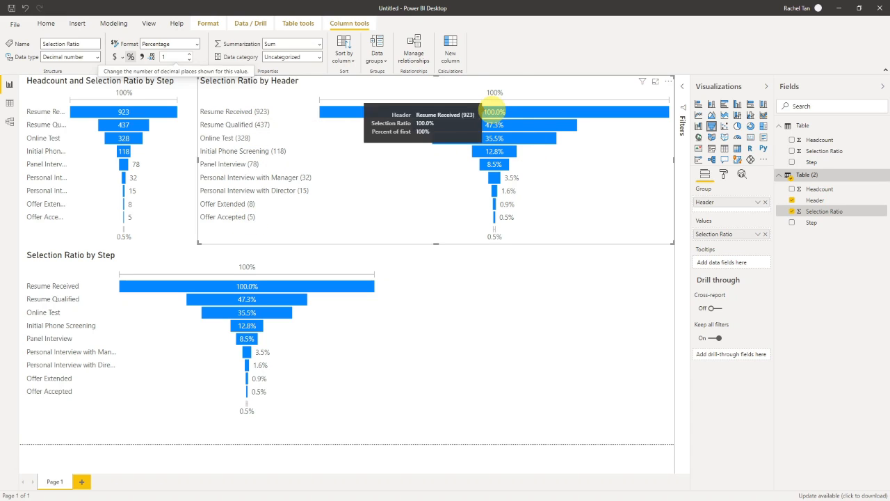
pyautogui.moveTo(518, 265)
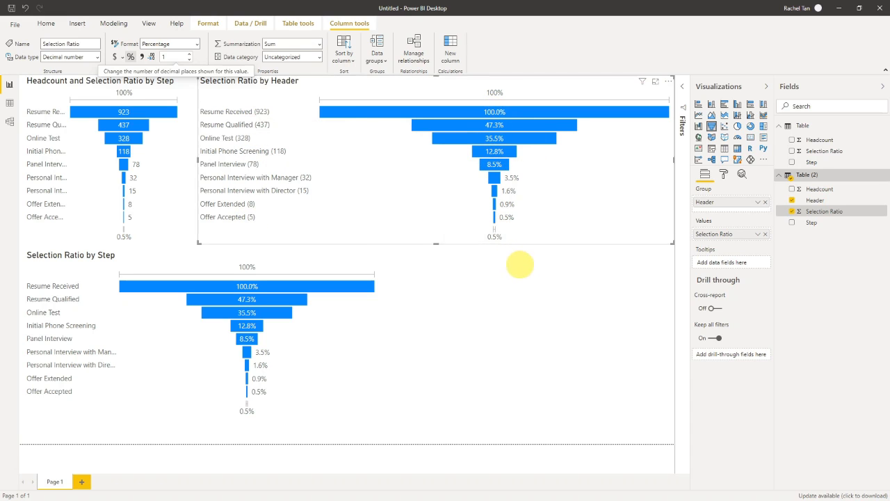
pyautogui.click(45, 23)
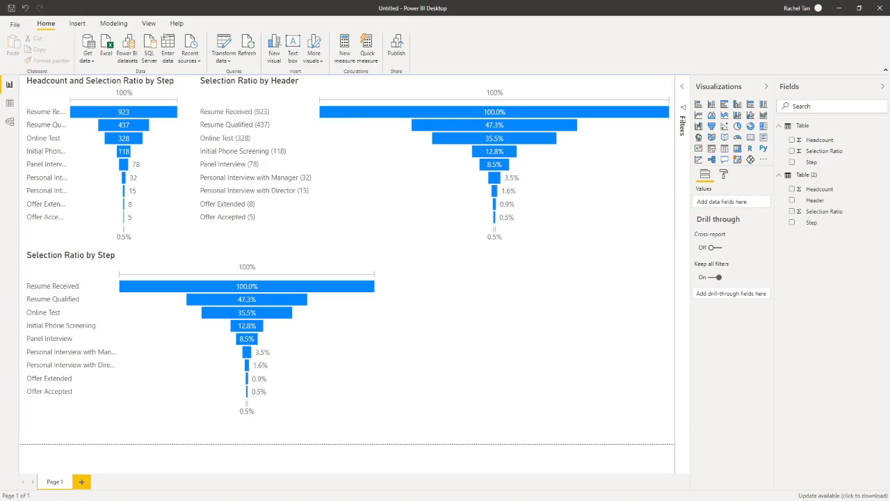